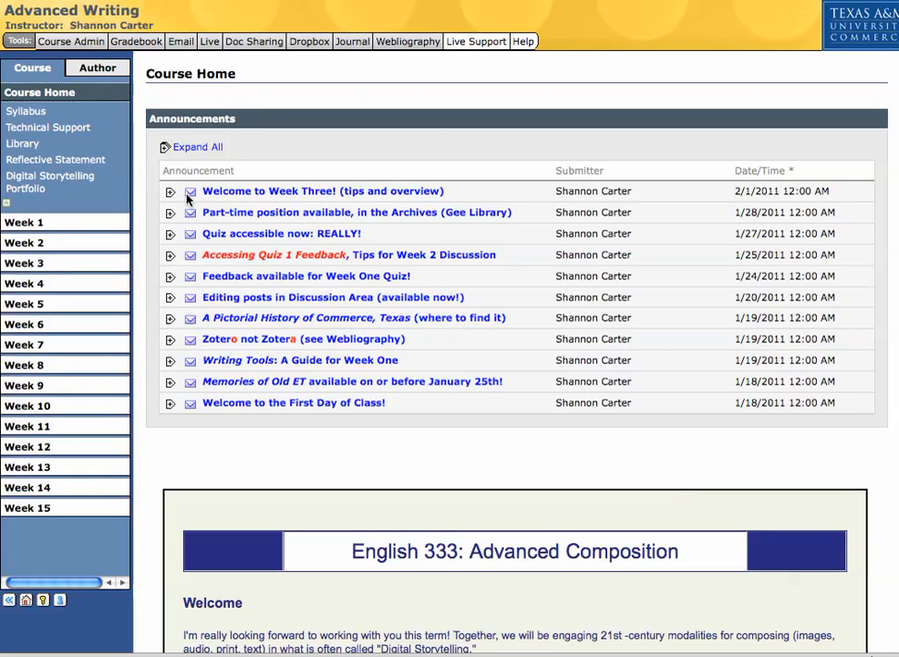
pyautogui.moveTo(583, 195)
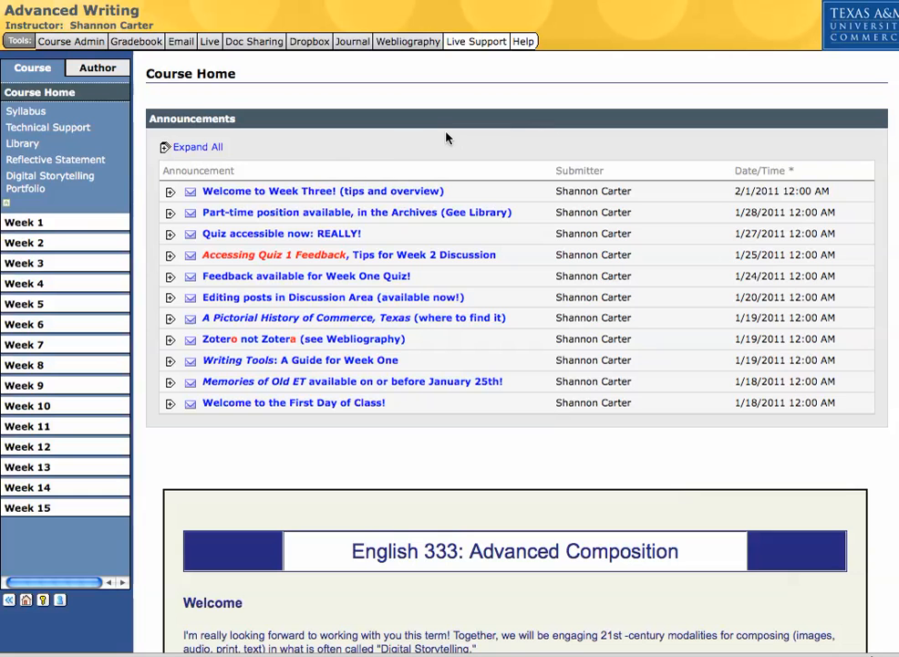
pyautogui.moveTo(222, 178)
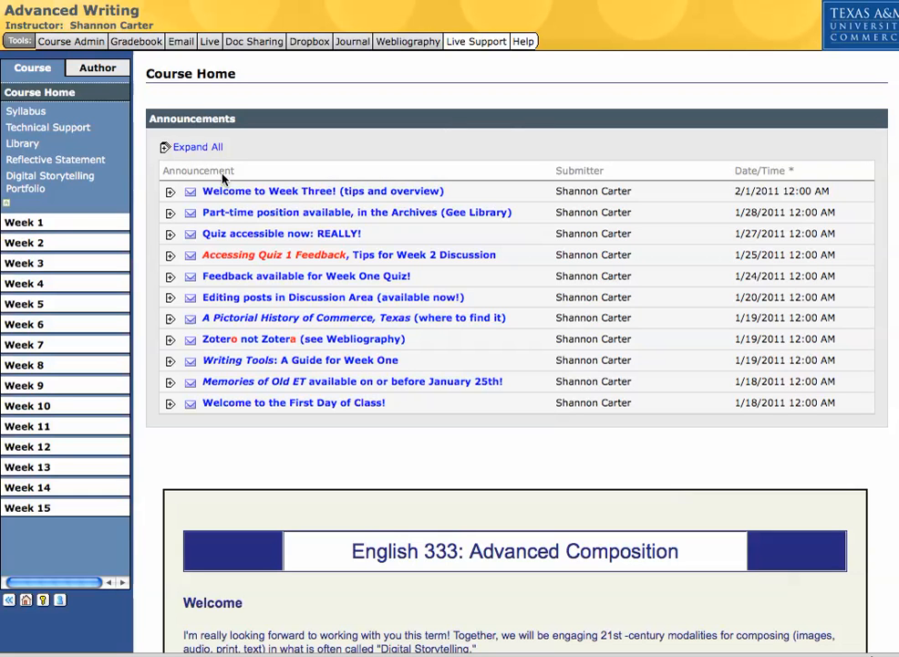
pyautogui.moveTo(319, 297)
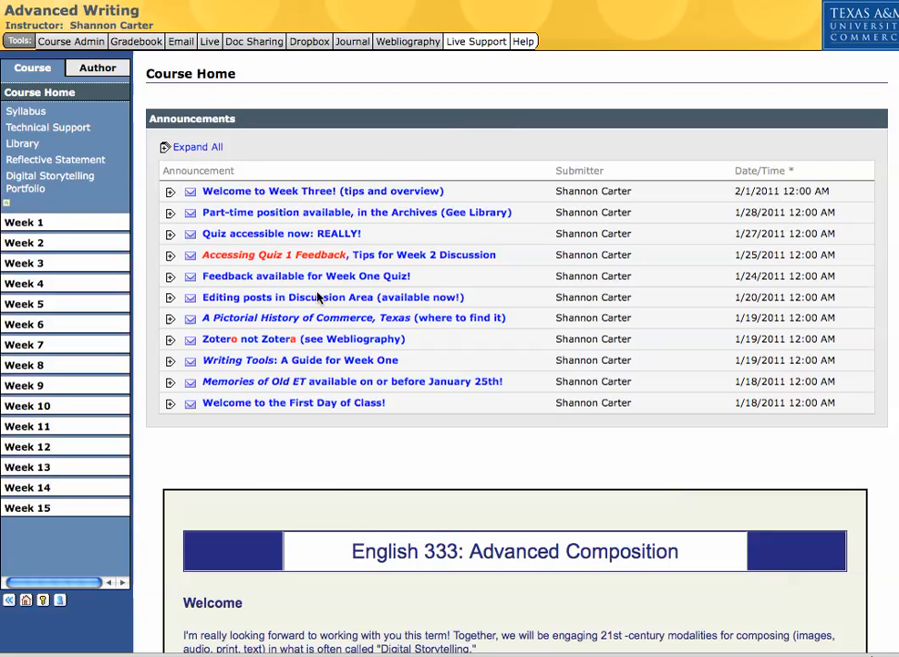
pyautogui.moveTo(301, 377)
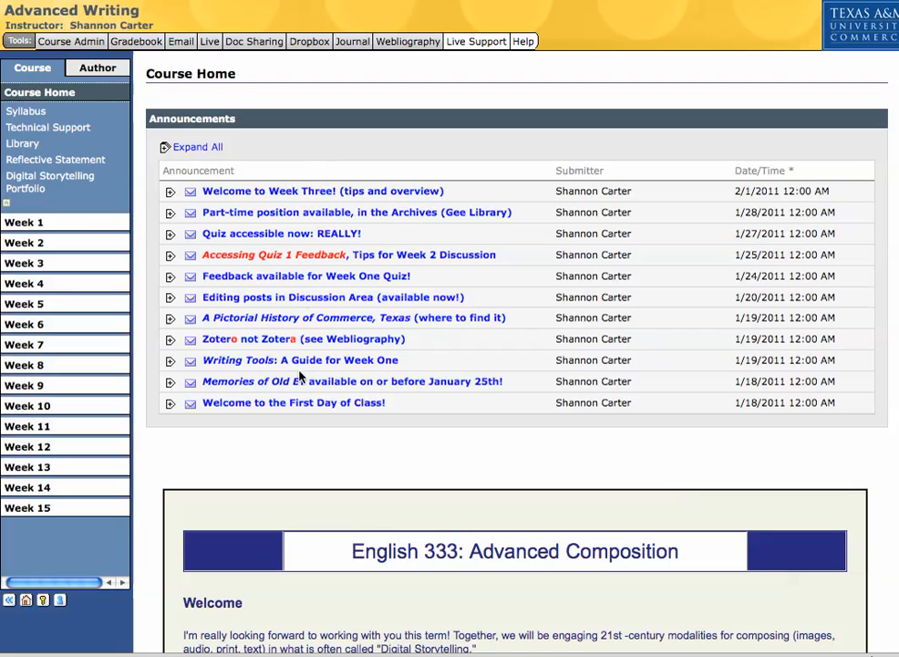
pyautogui.moveTo(279, 360)
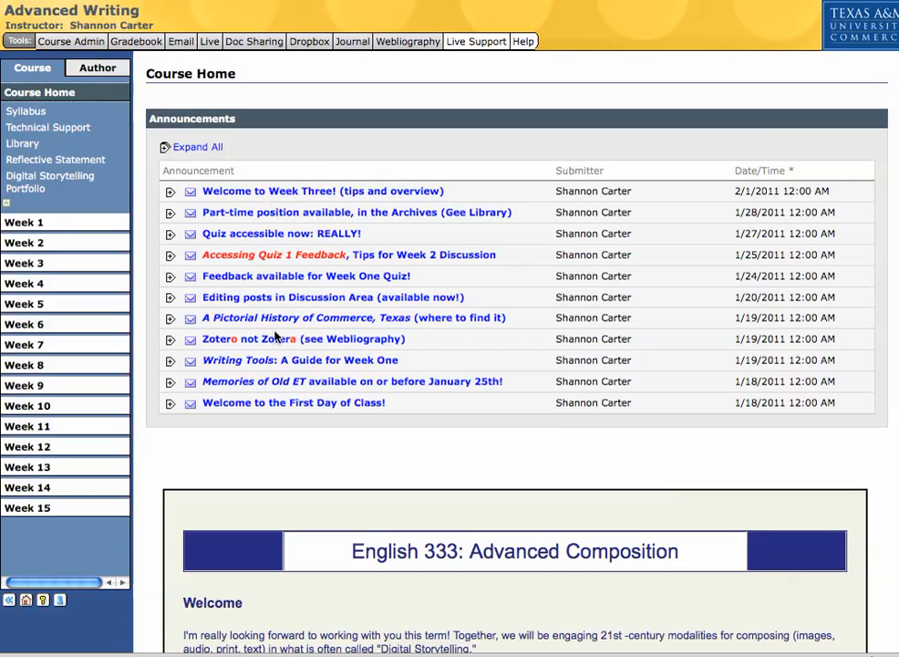
pyautogui.moveTo(194, 304)
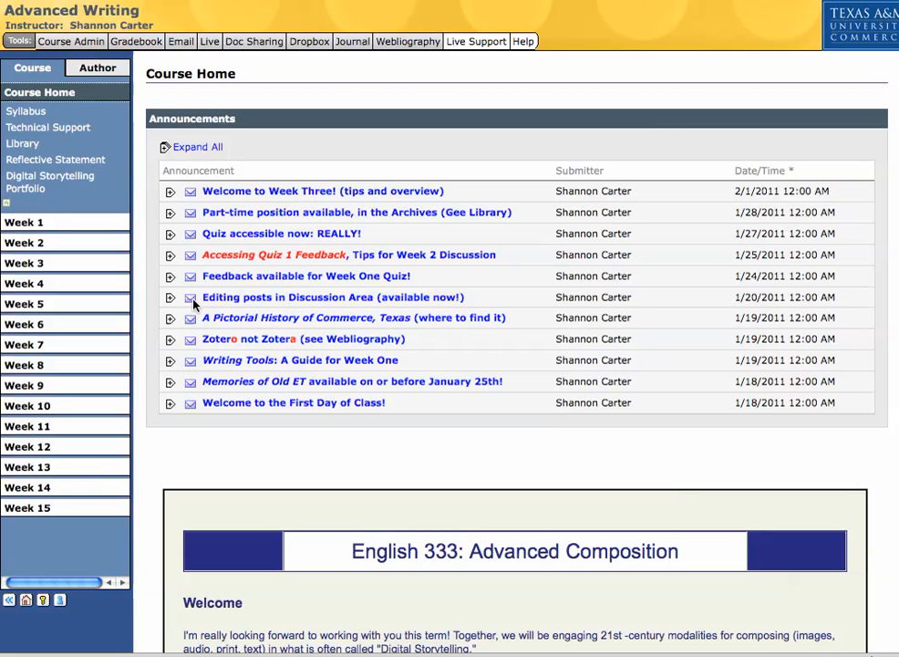
pyautogui.moveTo(413, 300)
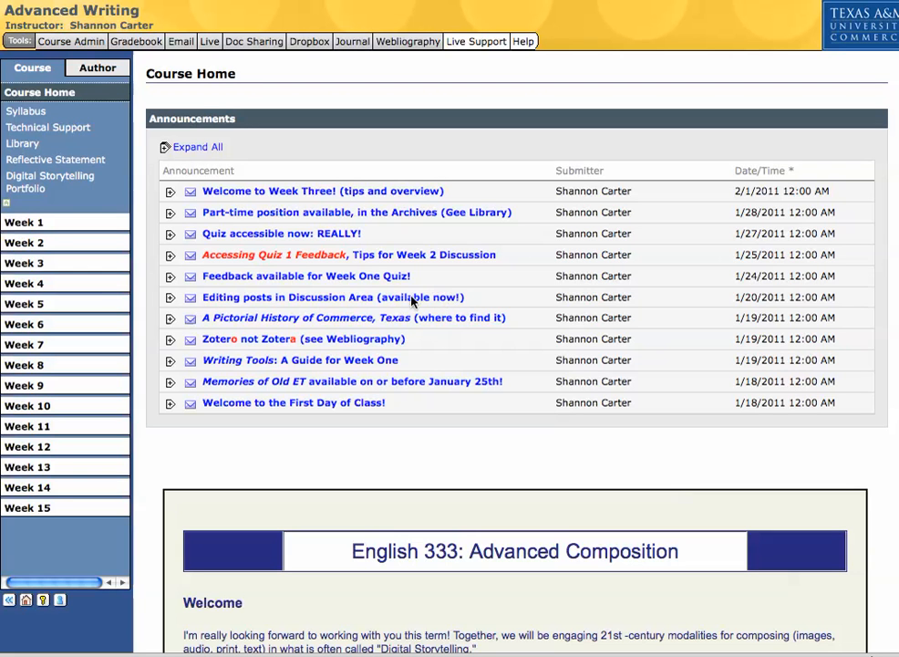
pyautogui.moveTo(265, 290)
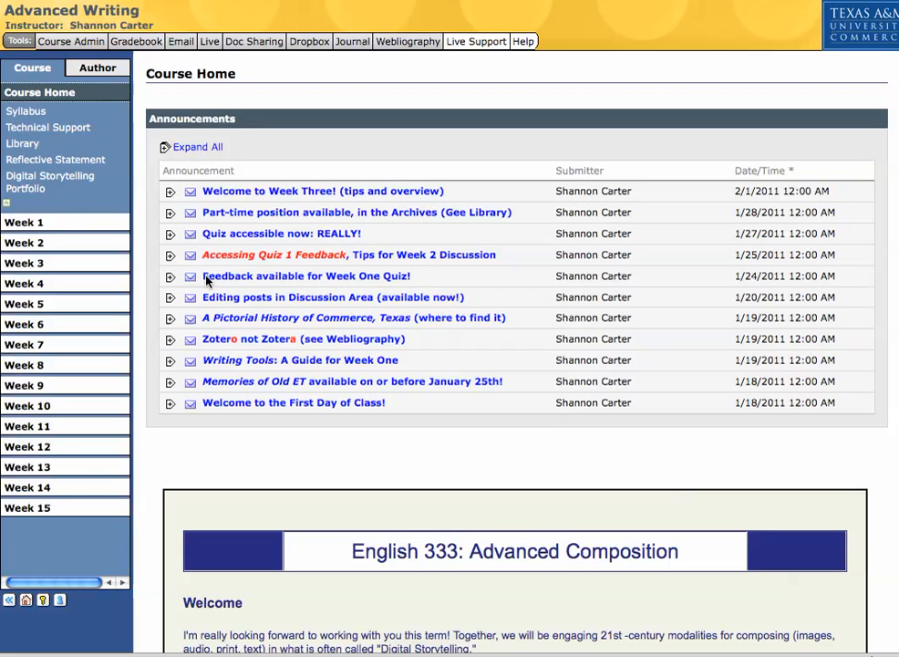
pyautogui.moveTo(396, 289)
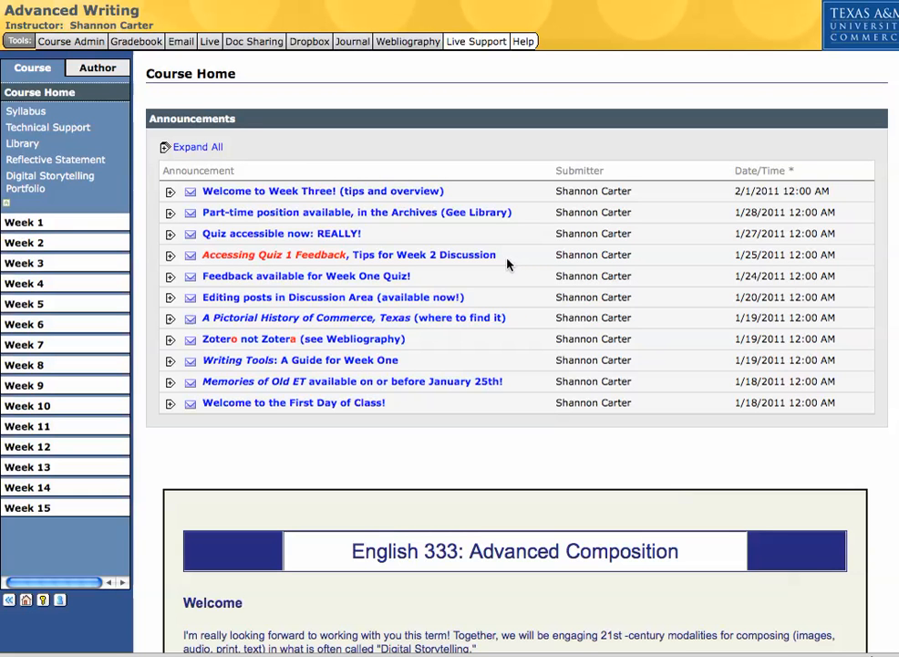
pyautogui.moveTo(225, 242)
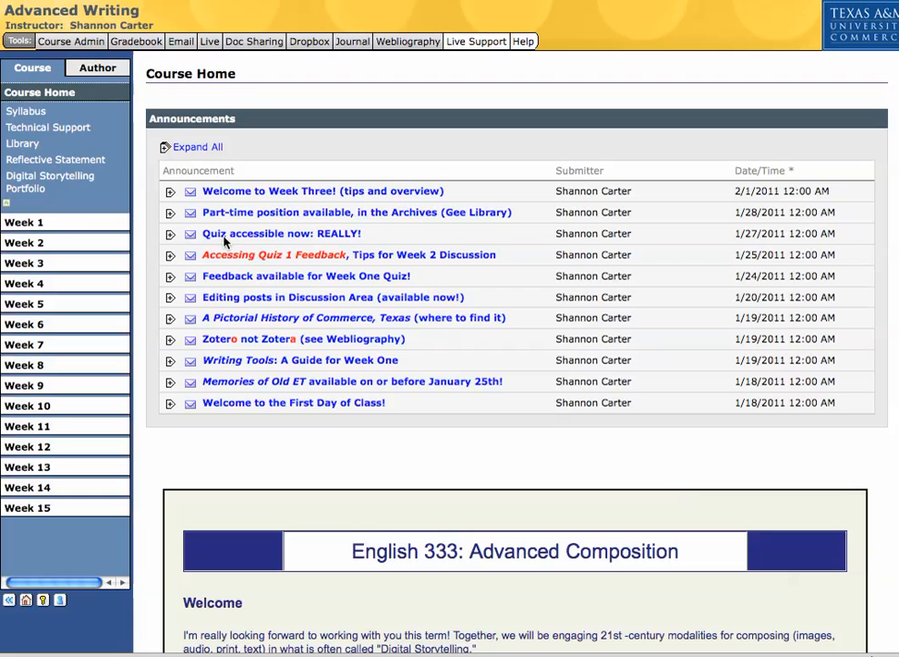
pyautogui.moveTo(218, 227)
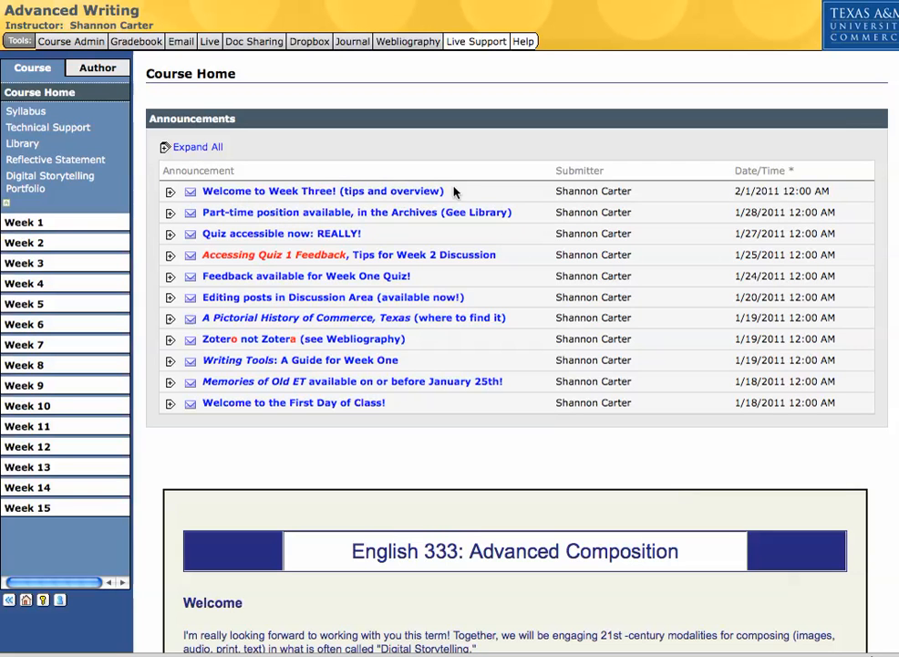
pyautogui.moveTo(414, 199)
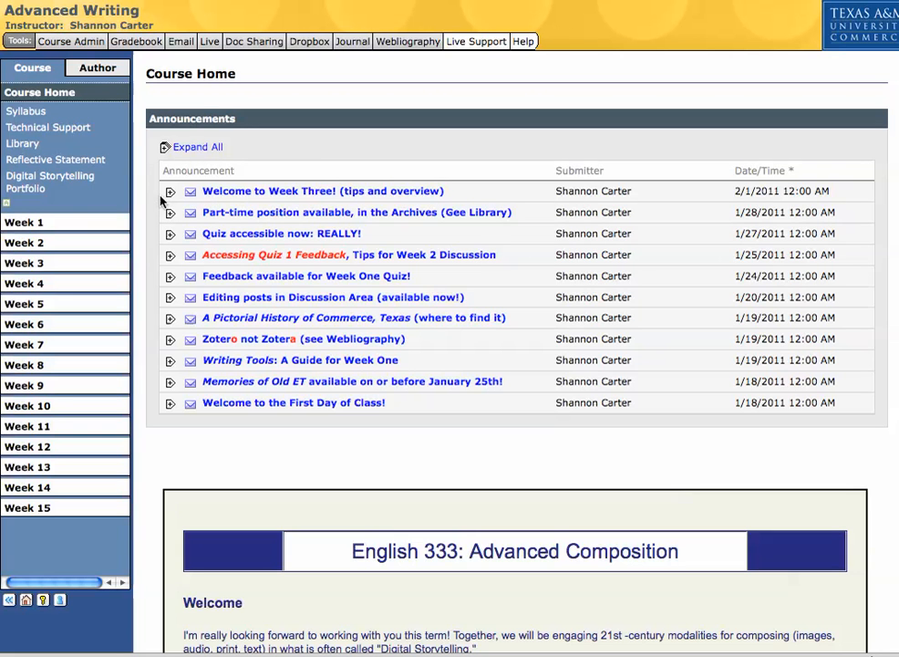
pyautogui.moveTo(267, 197)
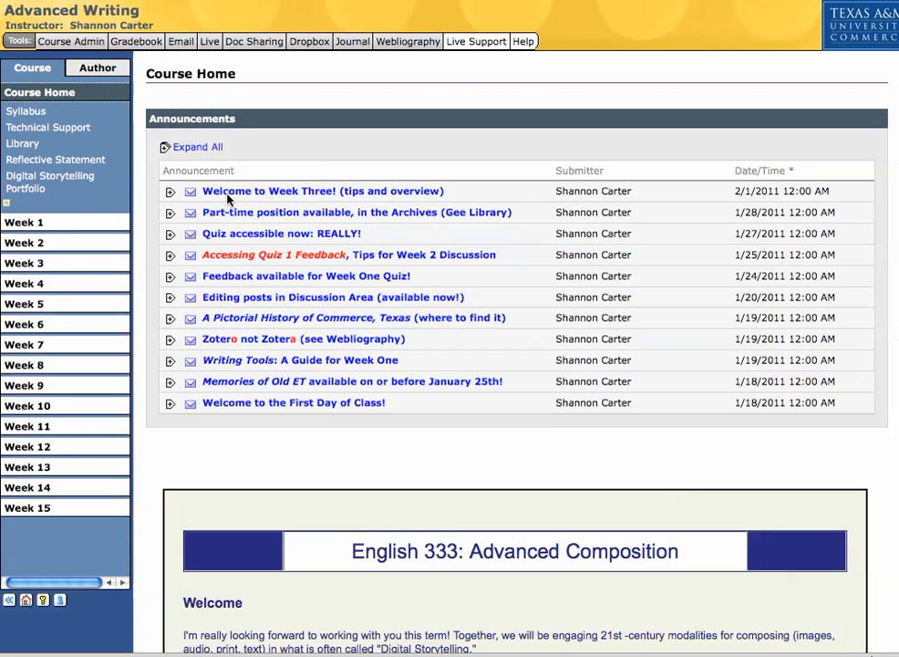
pyautogui.moveTo(403, 197)
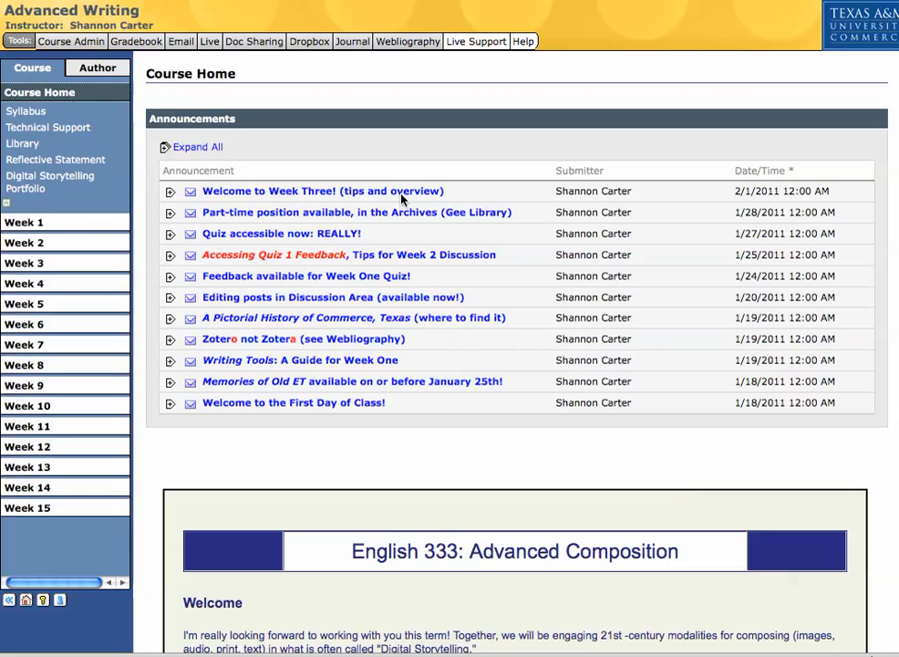
pyautogui.moveTo(408, 175)
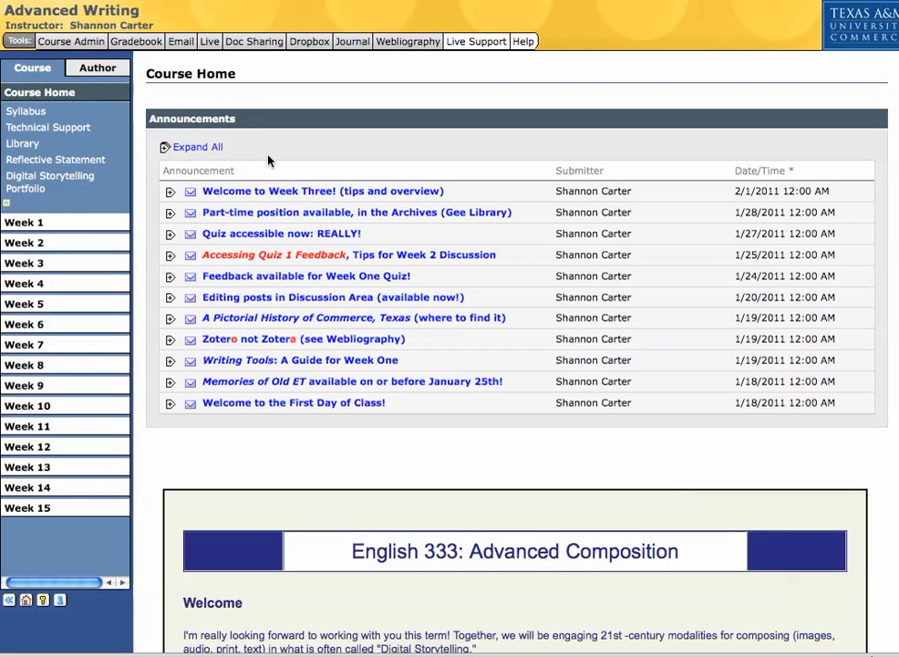
pyautogui.moveTo(48, 132)
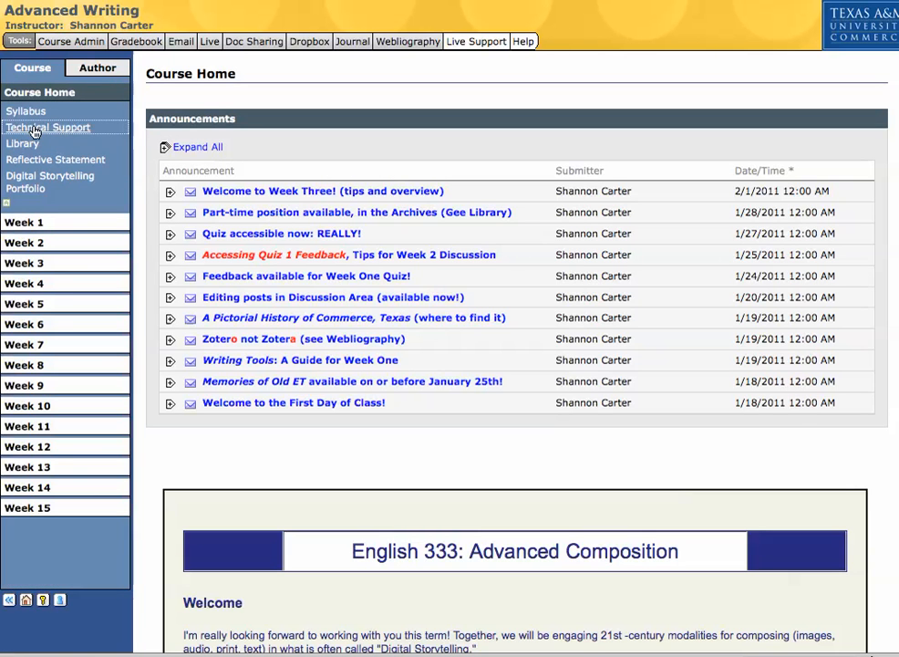
pyautogui.moveTo(48, 132)
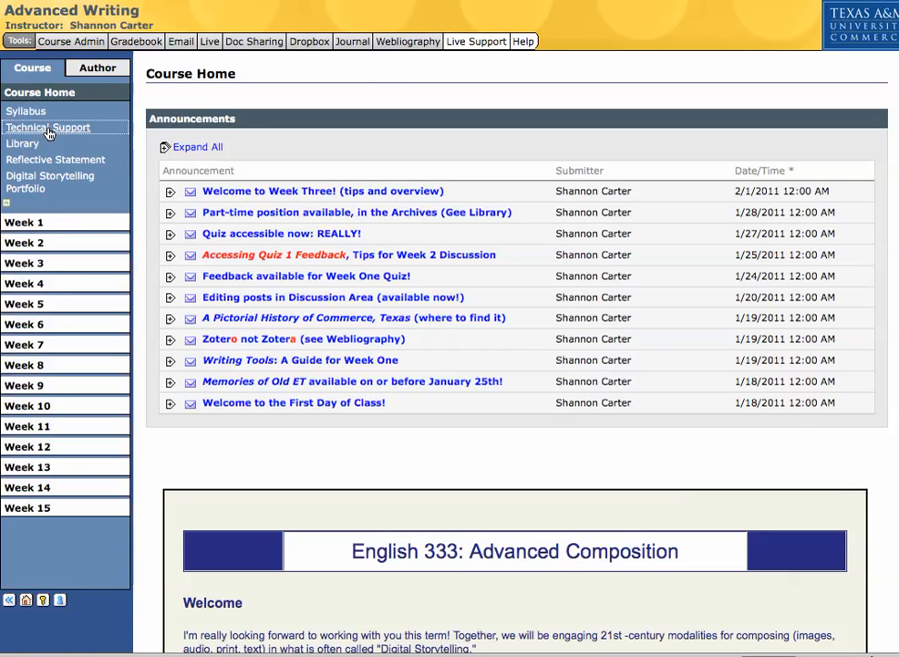
# - Show the Technical Support page with HelpDesk contact details from the course navigation
pyautogui.click(48, 127)
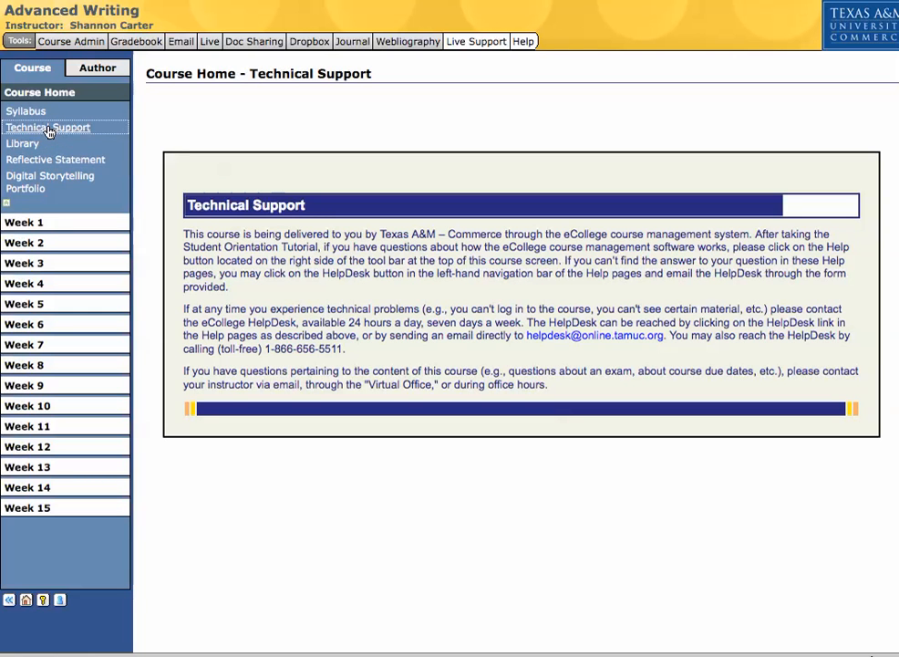
pyautogui.moveTo(27, 113)
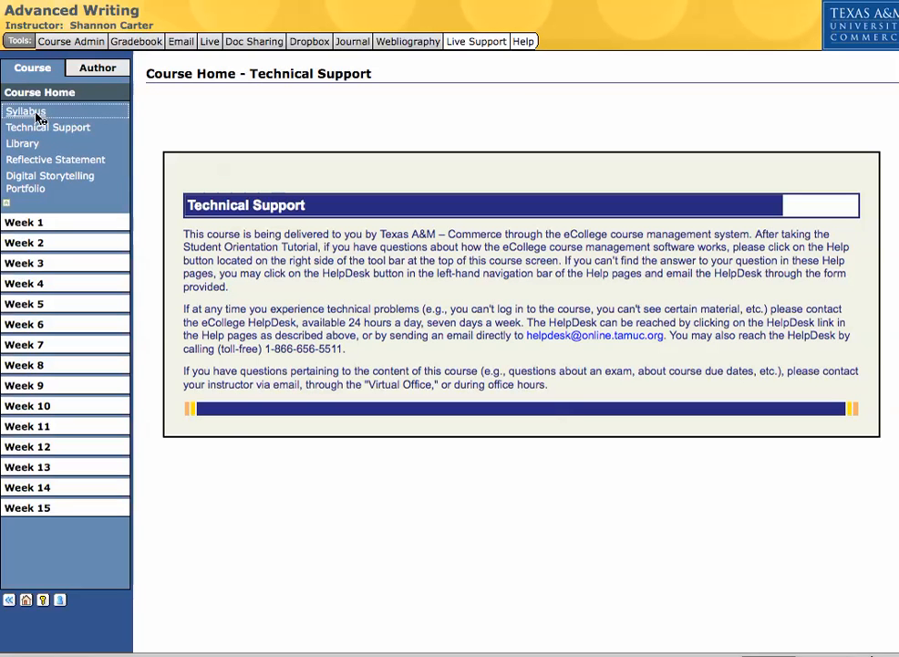
# - View the syllabus and highlight the office hours appointments sentence
pyautogui.click(25, 111)
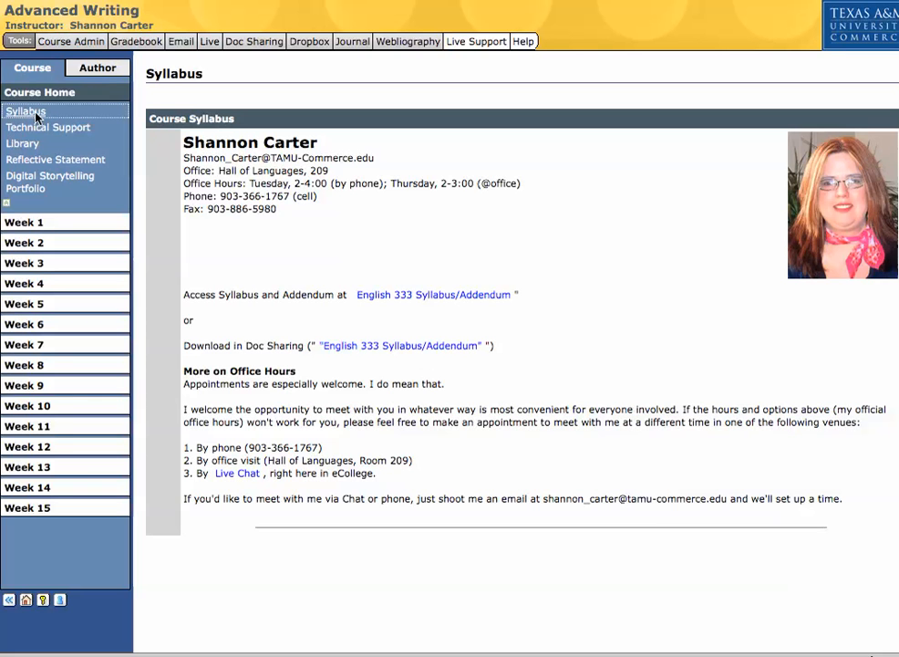
pyautogui.moveTo(359, 204)
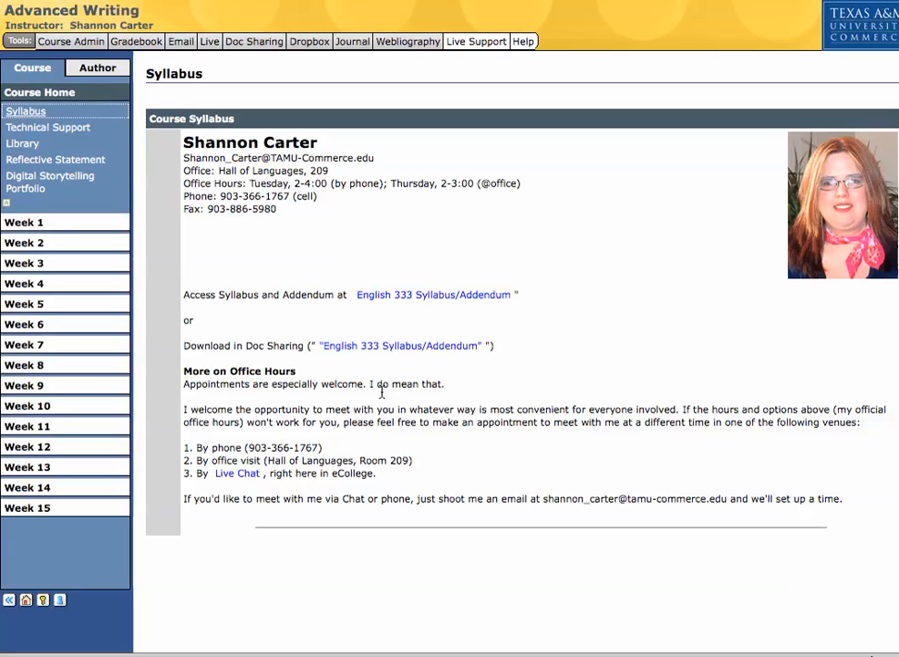
pyautogui.moveTo(462, 399)
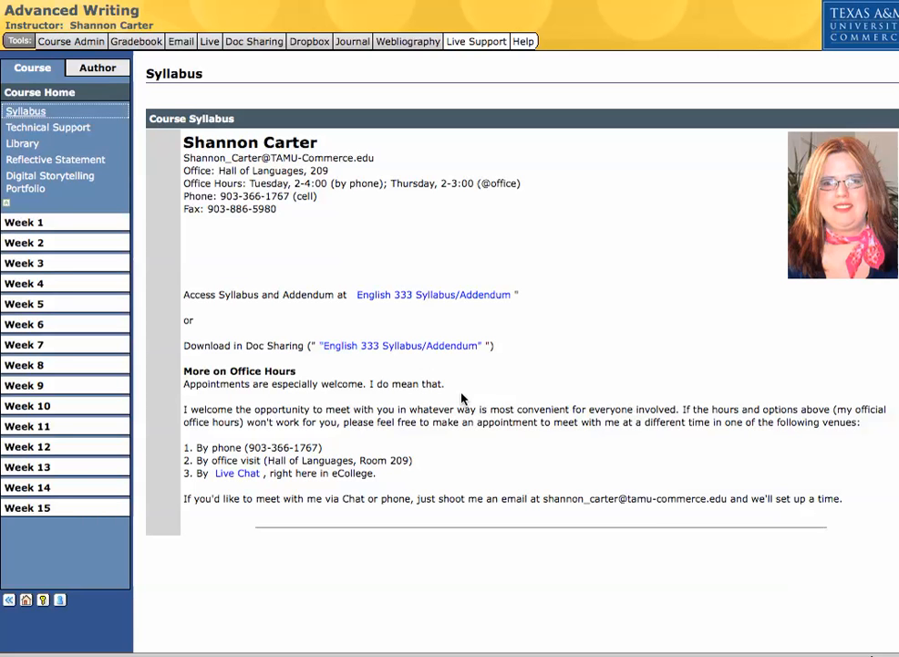
pyautogui.moveTo(422, 442)
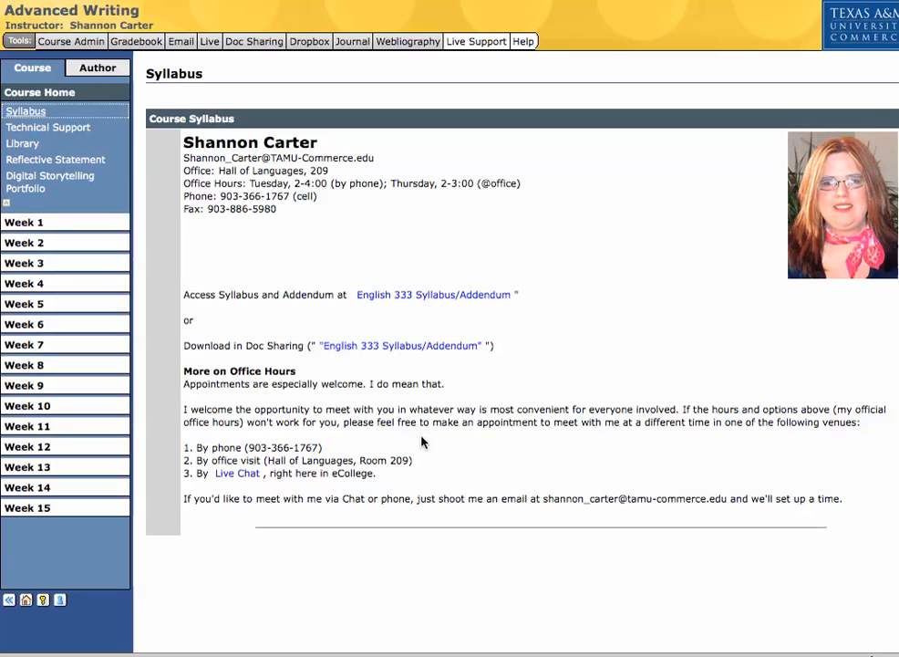
pyautogui.moveTo(259, 396)
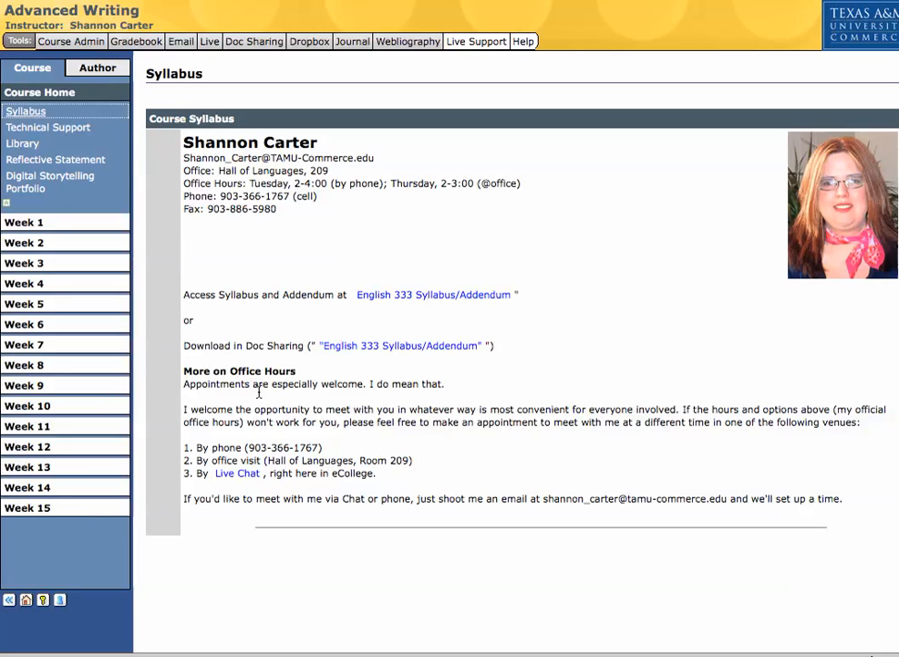
pyautogui.moveTo(228, 211)
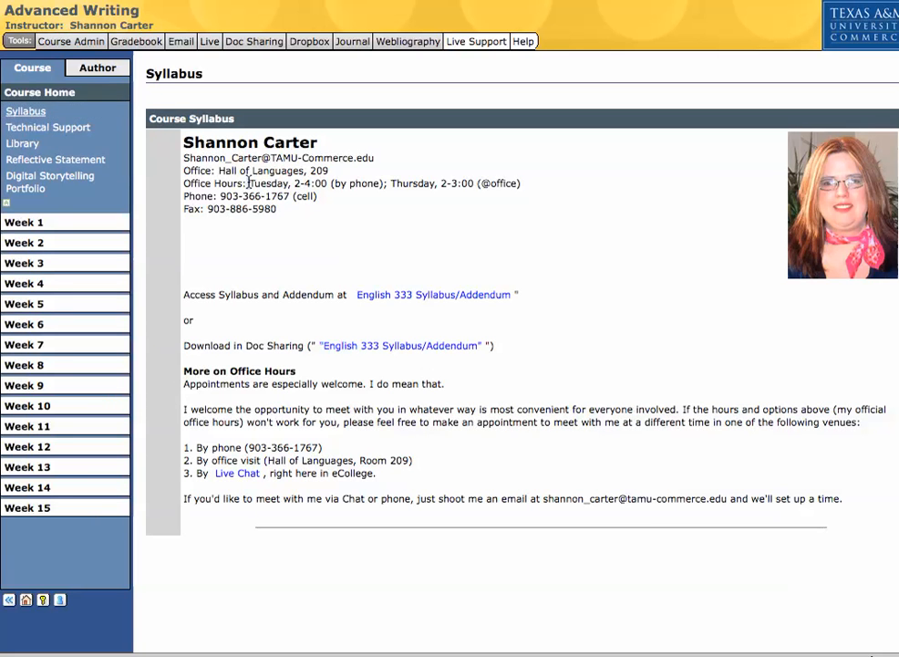
pyautogui.moveTo(248, 184); pyautogui.dragTo(521, 184)
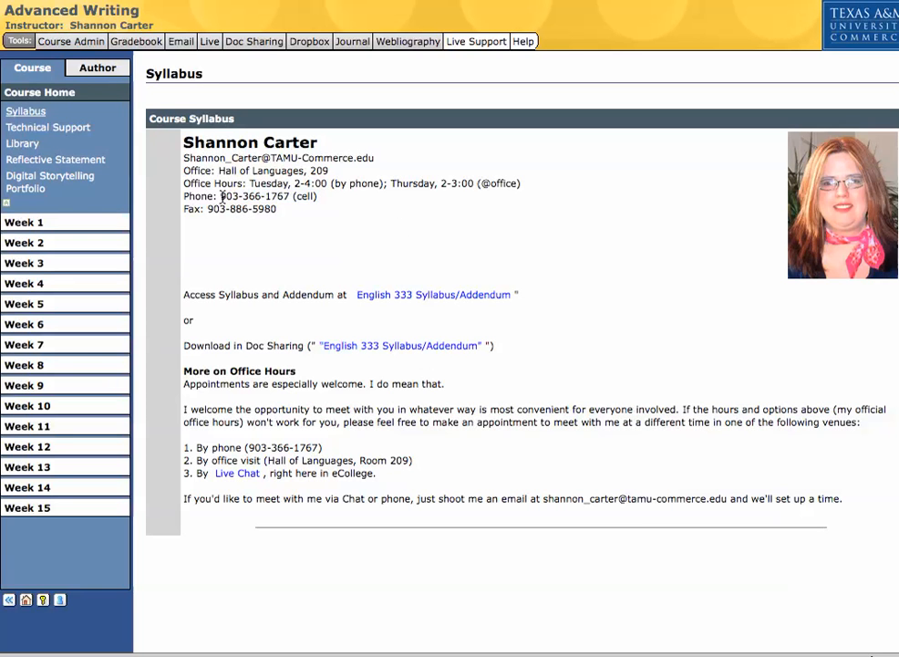
pyautogui.moveTo(321, 202)
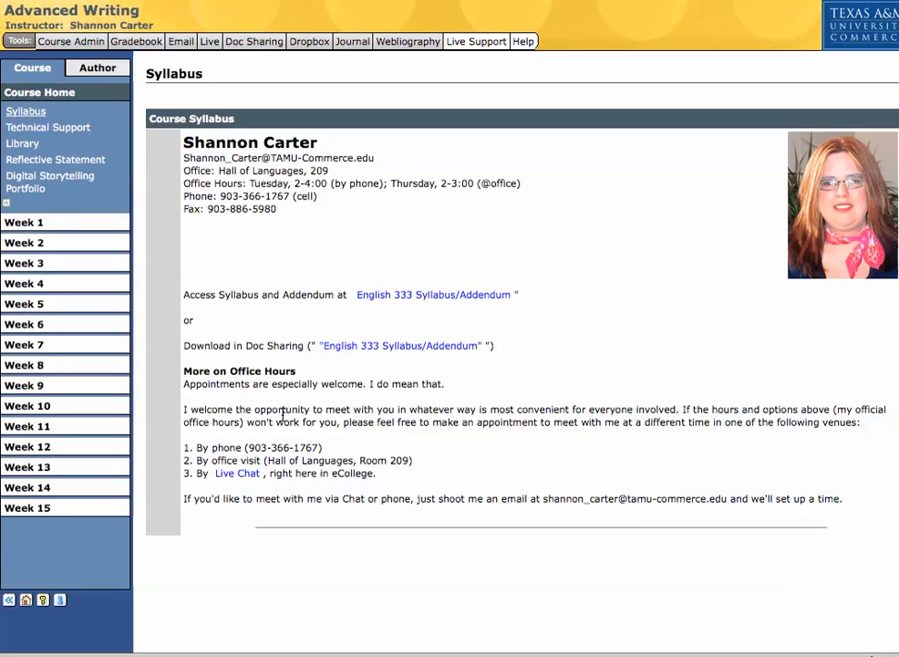
pyautogui.moveTo(218, 372)
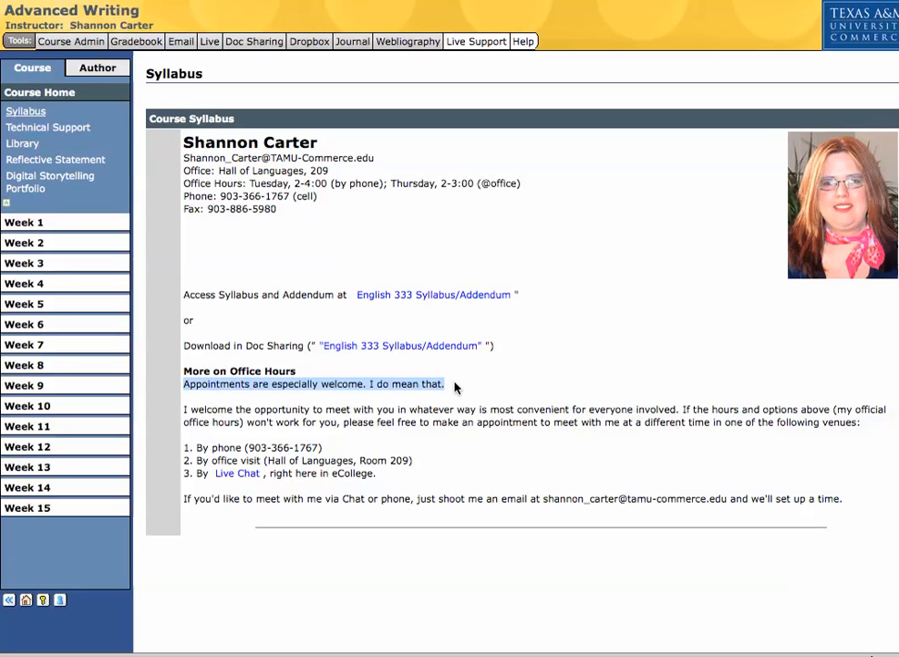
pyautogui.click(455, 386)
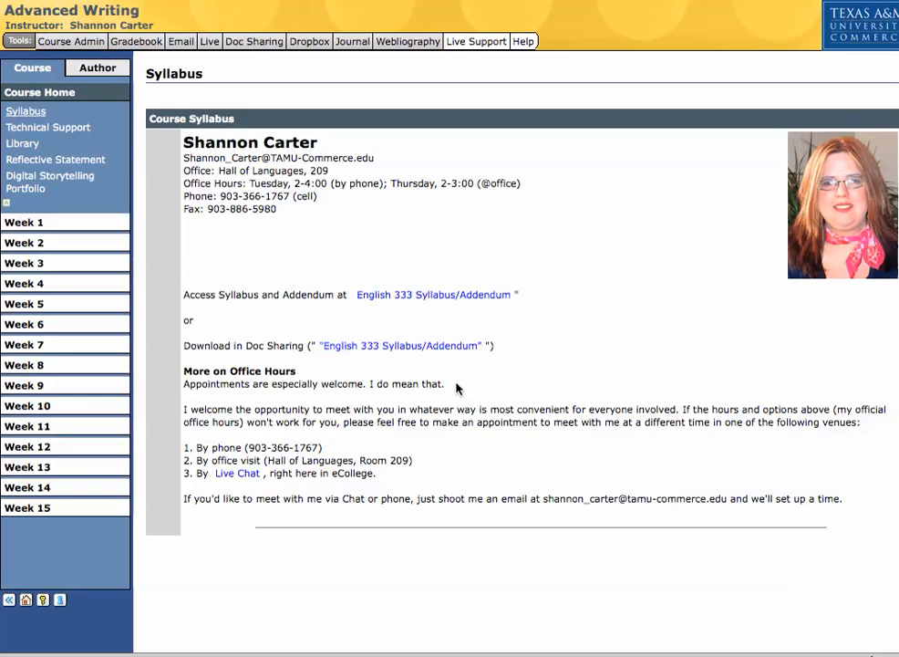
pyautogui.moveTo(320, 279)
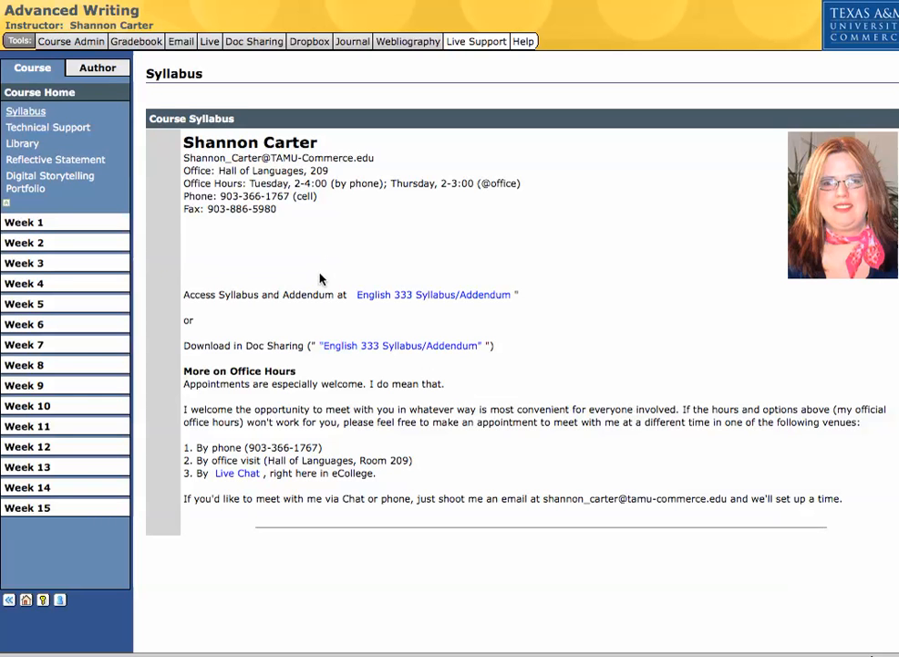
pyautogui.moveTo(239, 447)
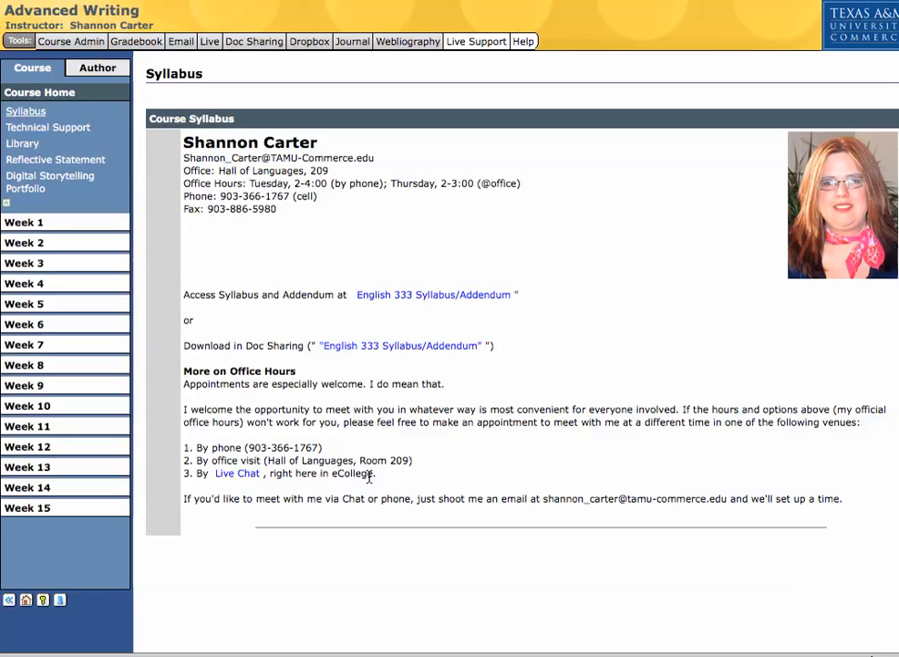
pyautogui.moveTo(237, 474)
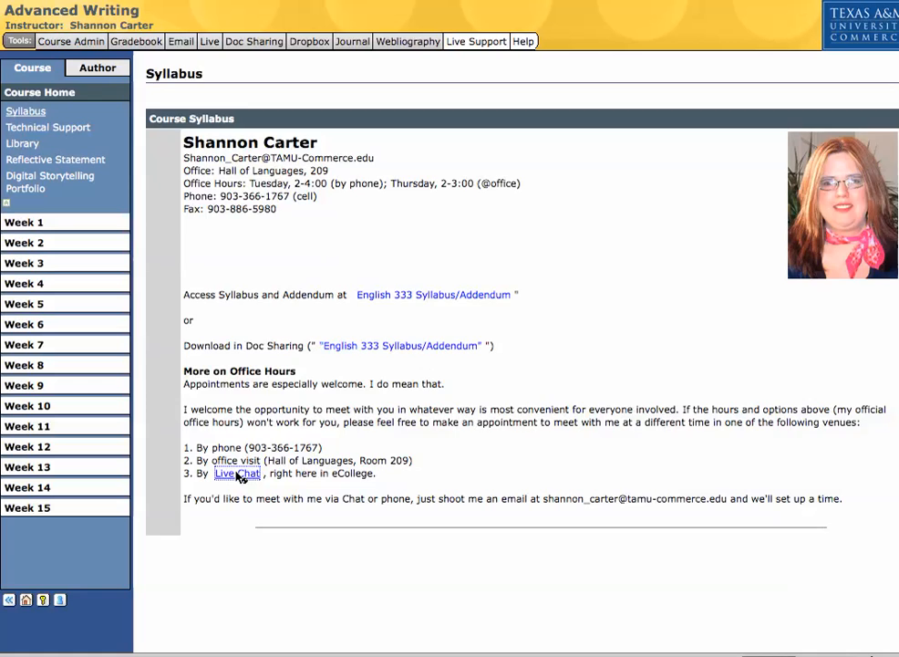
# - Go to the Live Chat link listed among the office hours venues
pyautogui.click(236, 472)
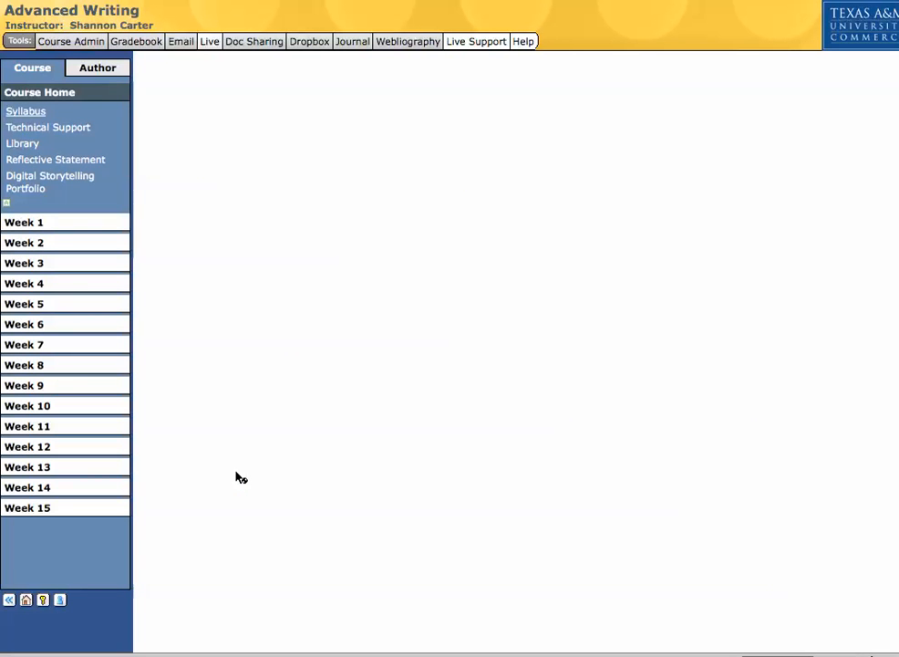
# - Join the Office Hours (by appointment) chatroom from the Live chatrooms list
pyautogui.click(212, 41)
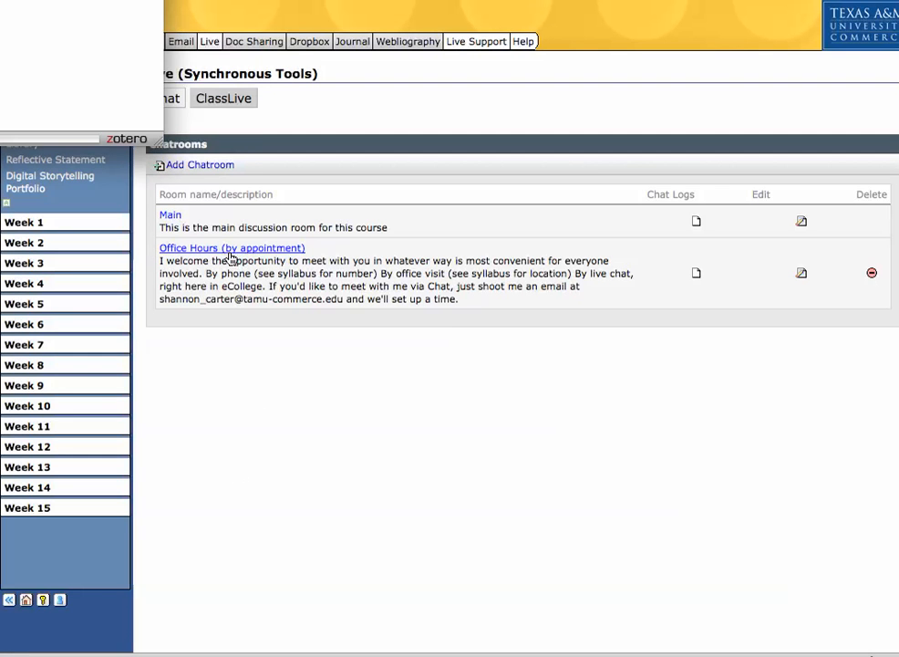
pyautogui.click(231, 247)
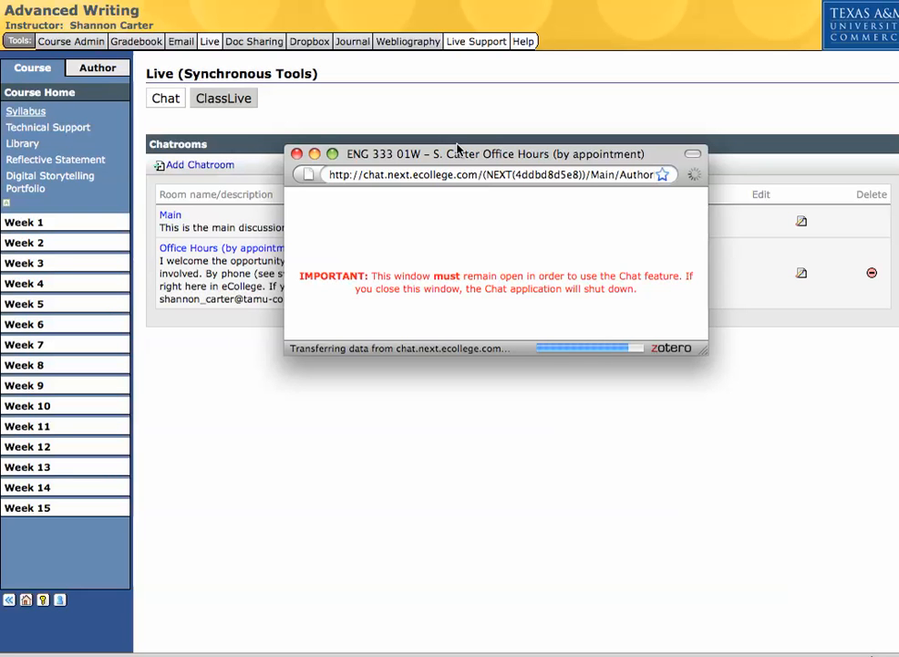
pyautogui.moveTo(277, 149)
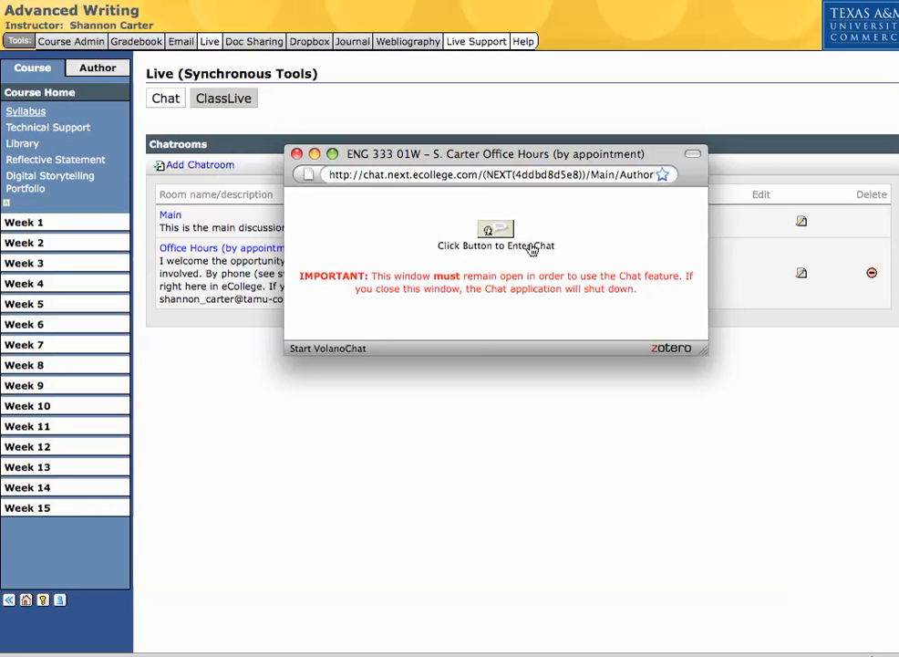
# - Enter the Office Hours chat, send 'hello', then close the chat window
pyautogui.click(493, 229)
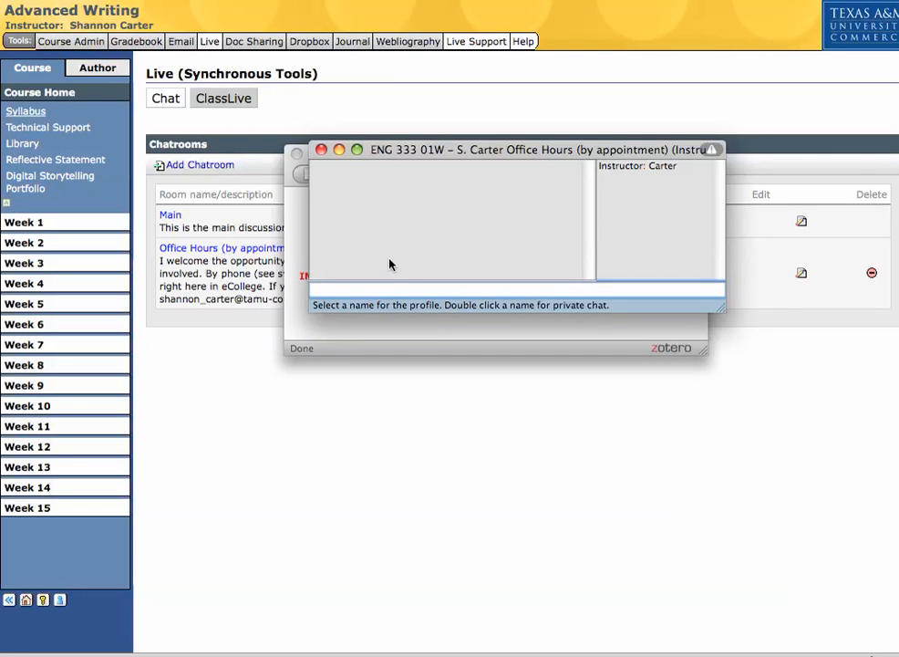
pyautogui.write('hello')
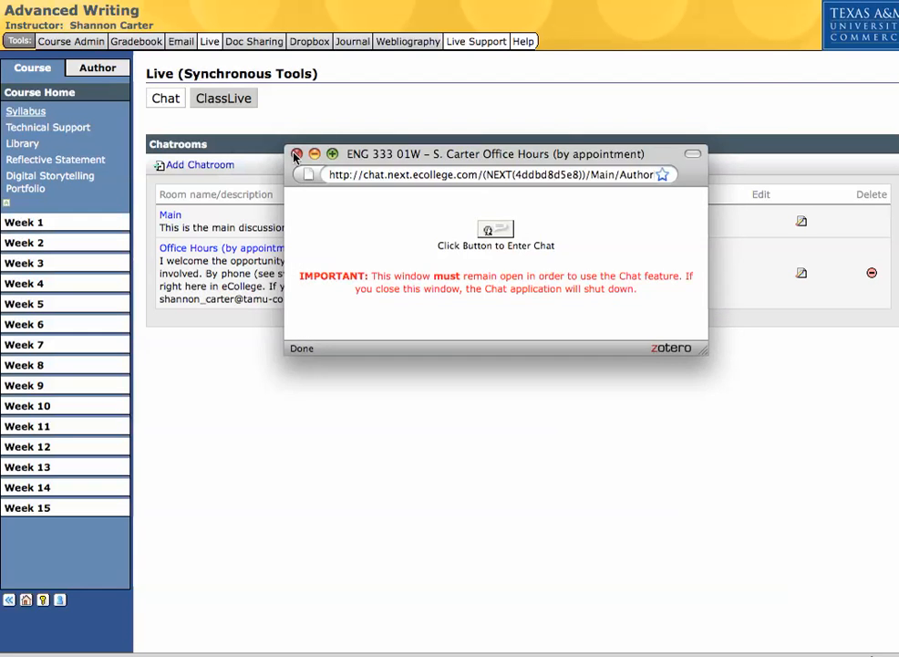
pyautogui.click(296, 153)
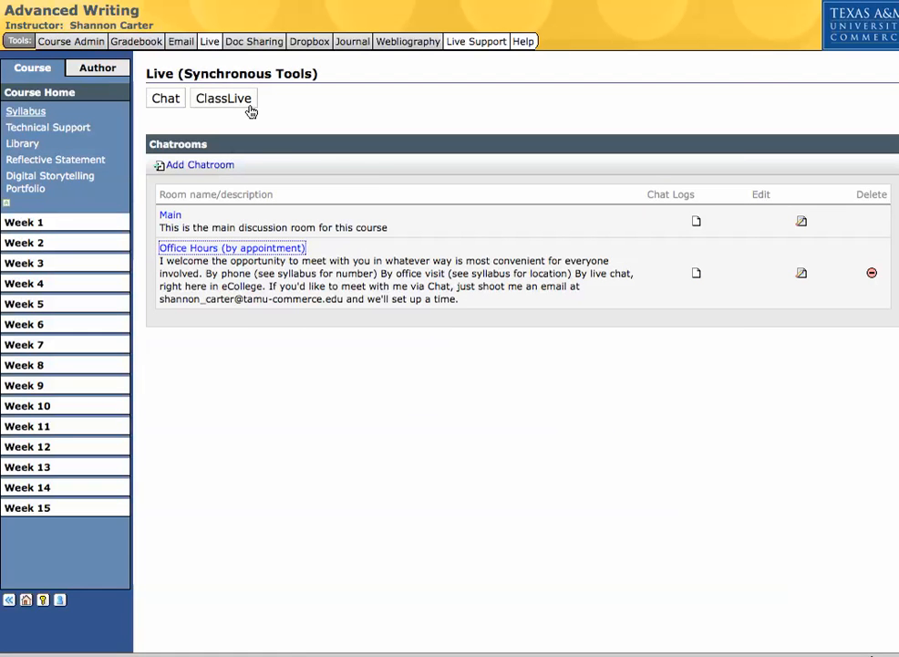